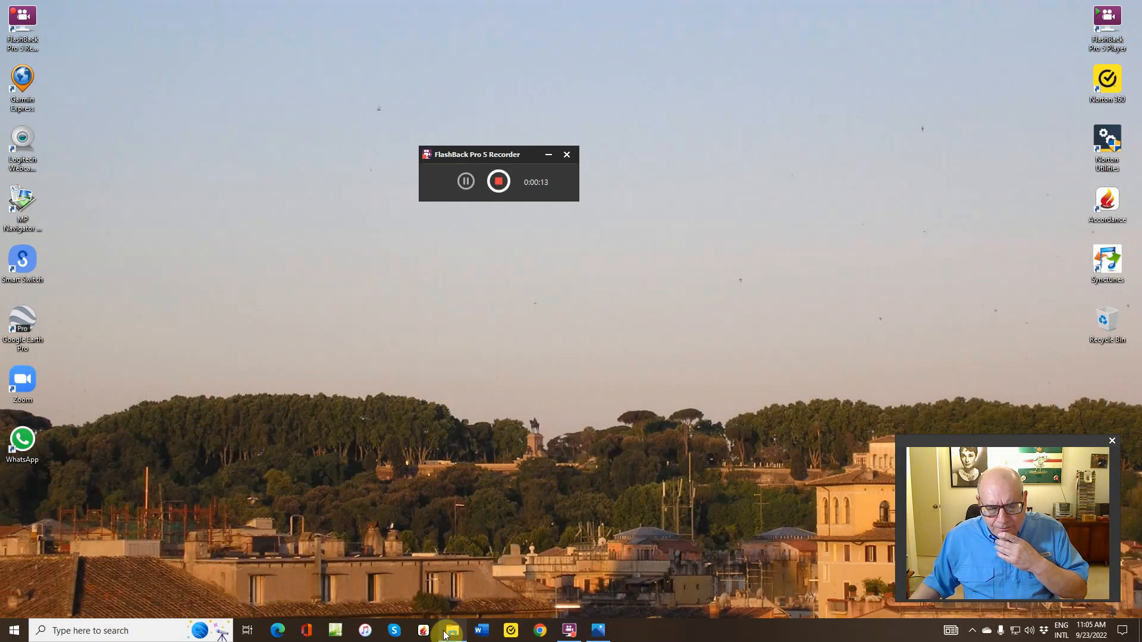
# Step: Open File Explorer from the taskbar to show Quick access
pyautogui.click(451, 631)
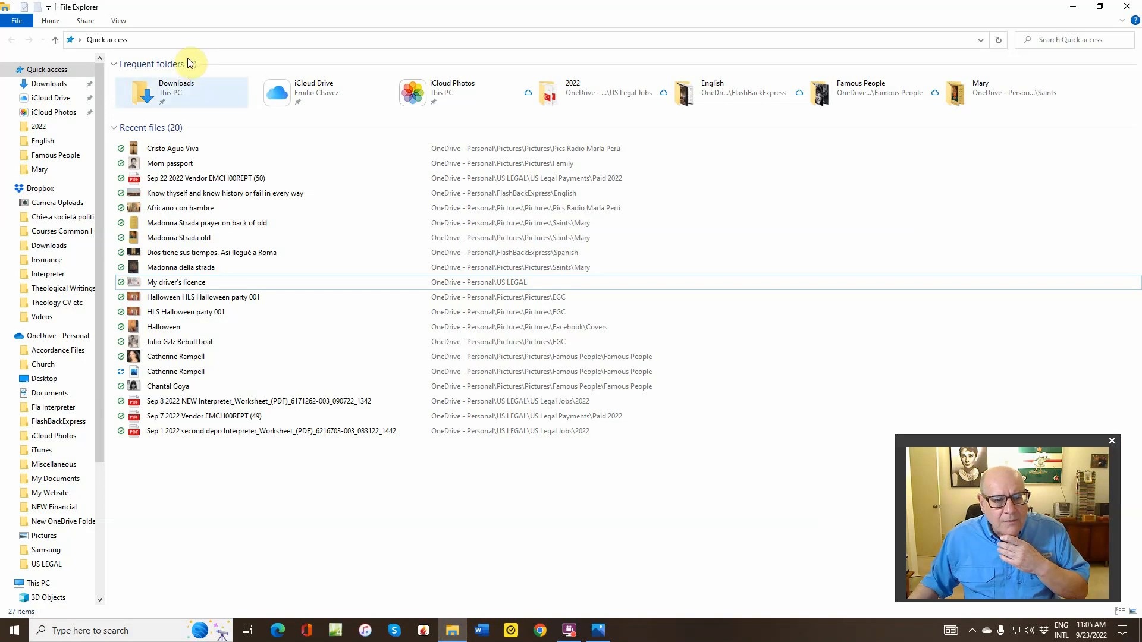
# Step: View the Cristo Agua Viva photo from Recent files in Photos, then minimize the viewer
pyautogui.doubleClick(173, 148)
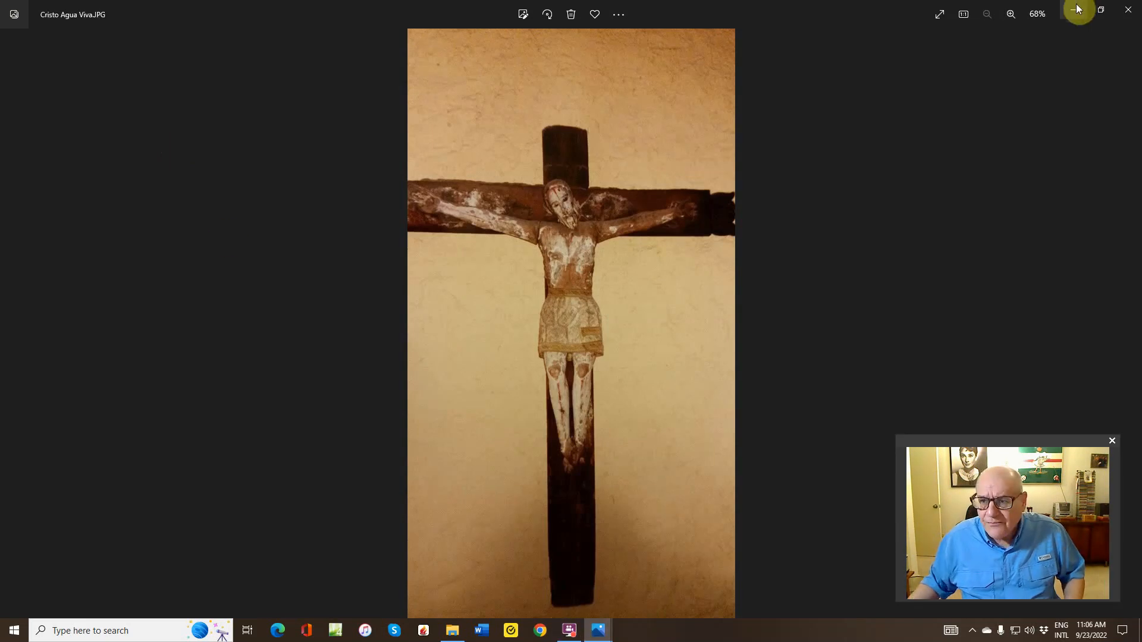
pyautogui.click(1128, 10)
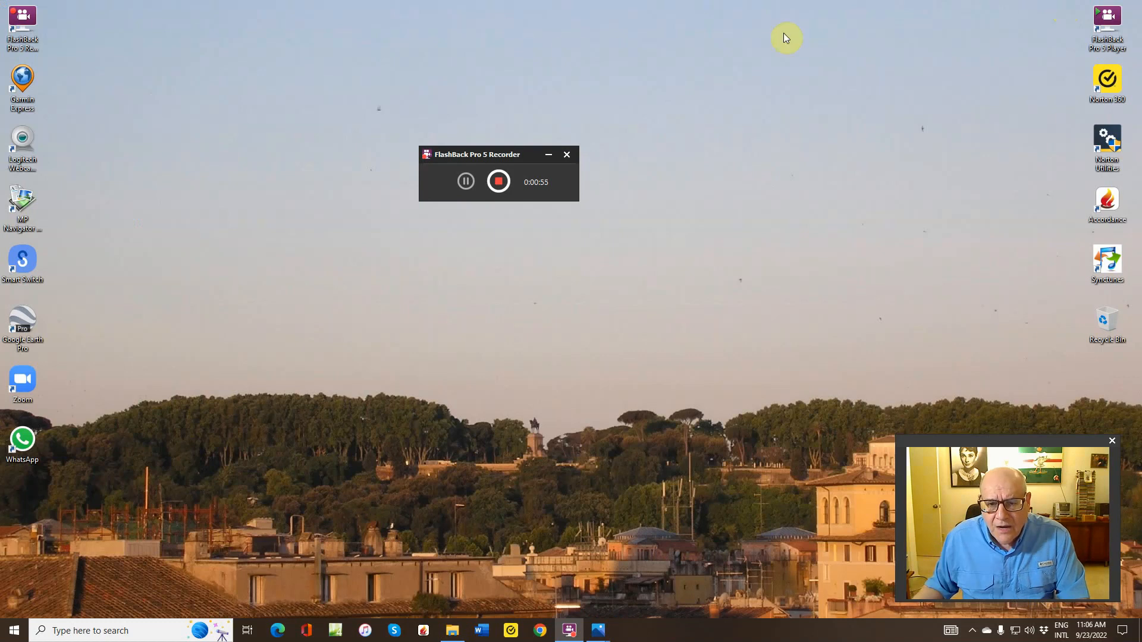
pyautogui.click(498, 180)
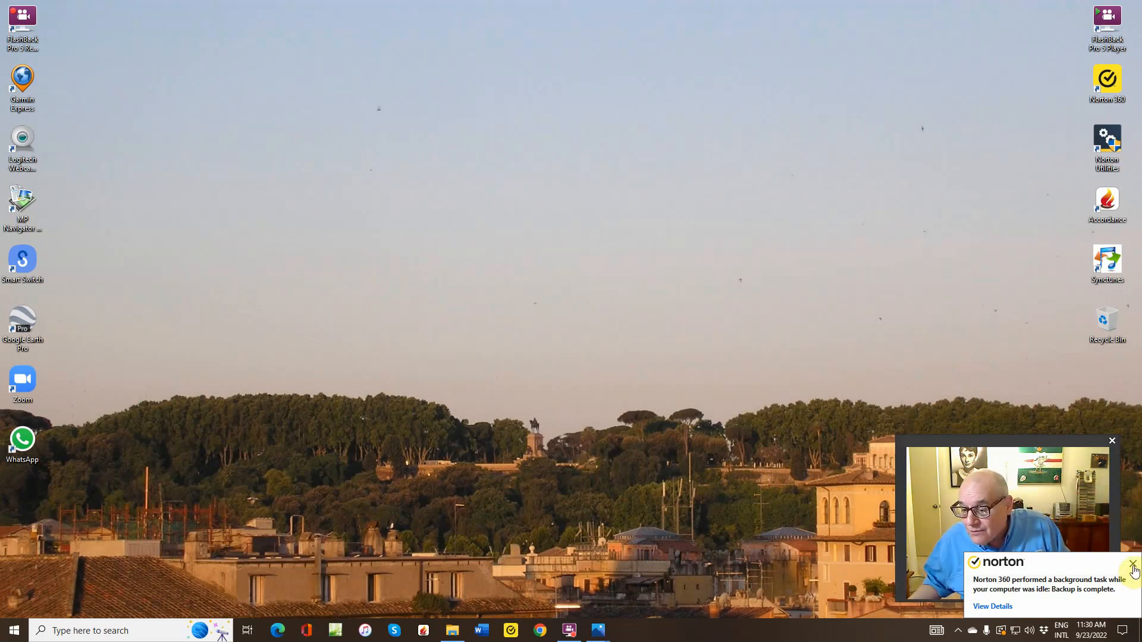
pyautogui.click(1133, 570)
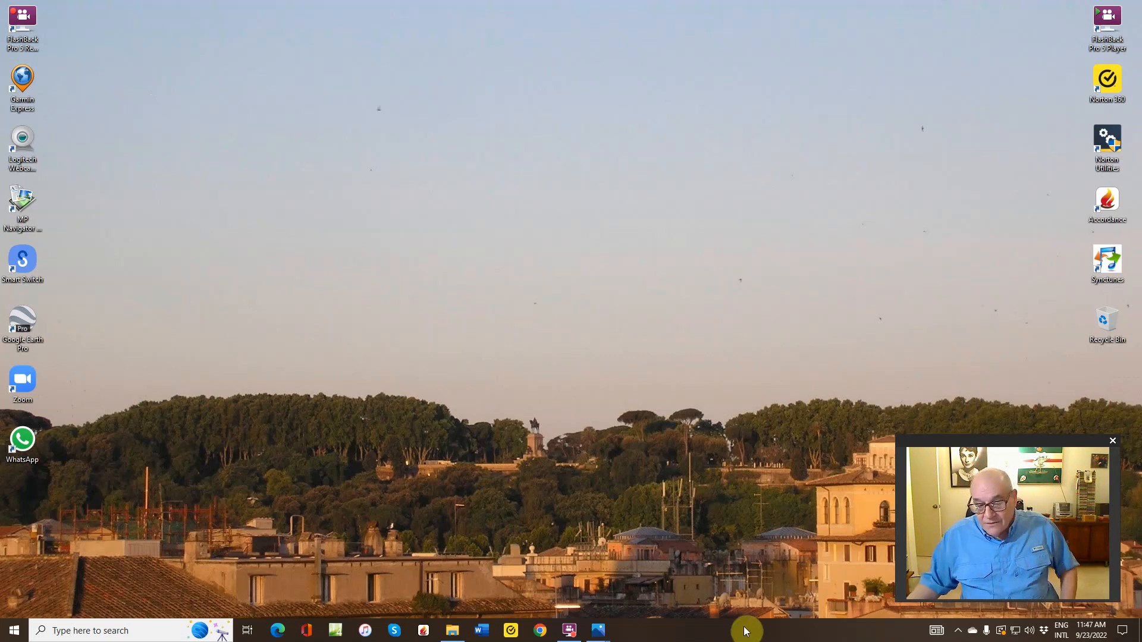
pyautogui.moveTo(617, 630)
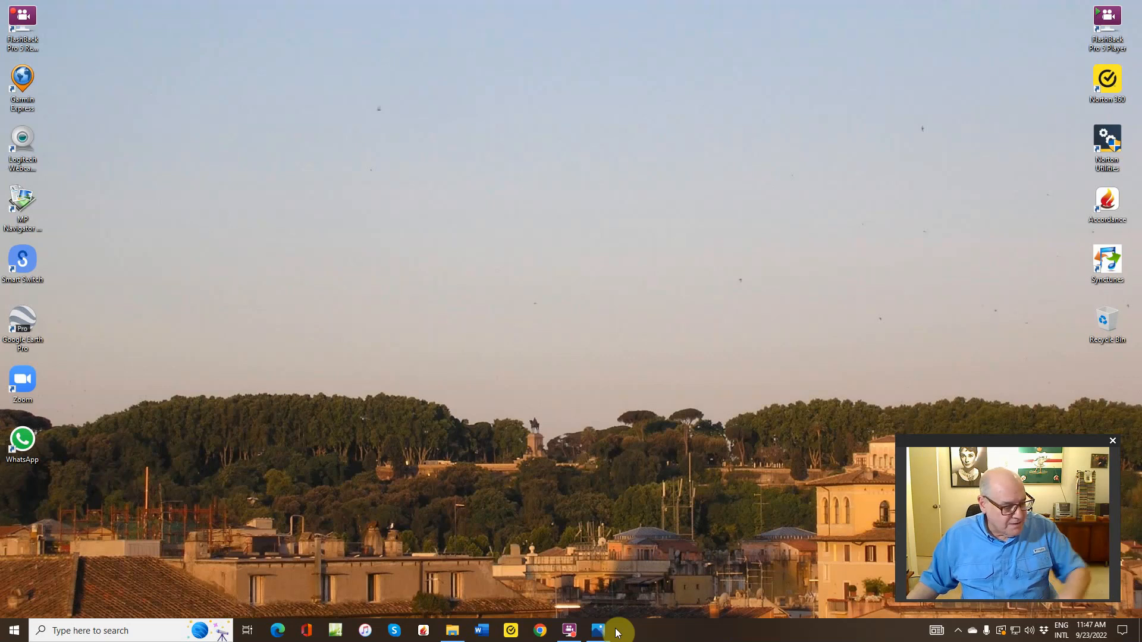